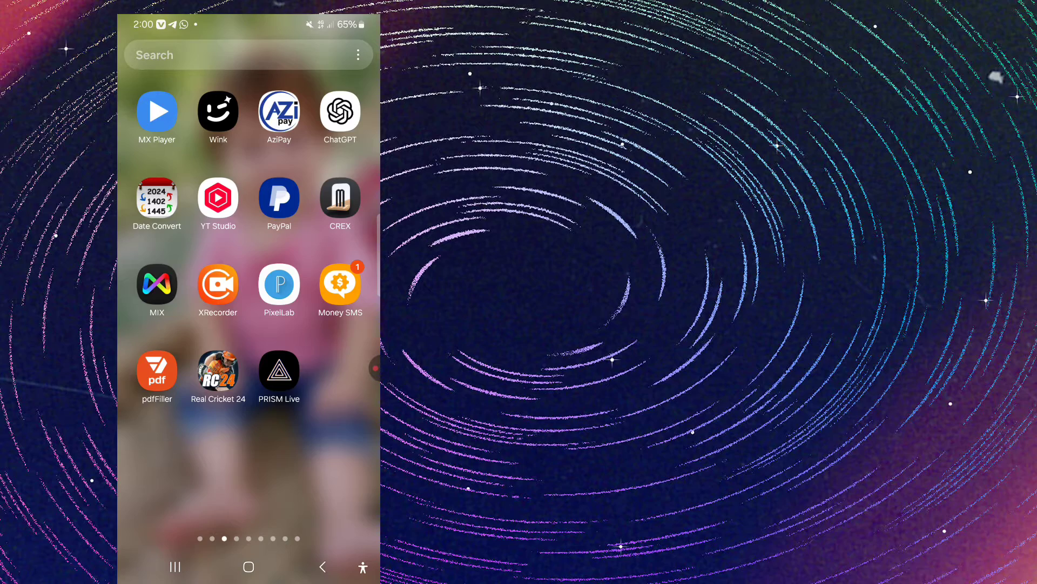
# Page through the app drawer, then return to the main home screen
pyautogui.hscroll(-3)
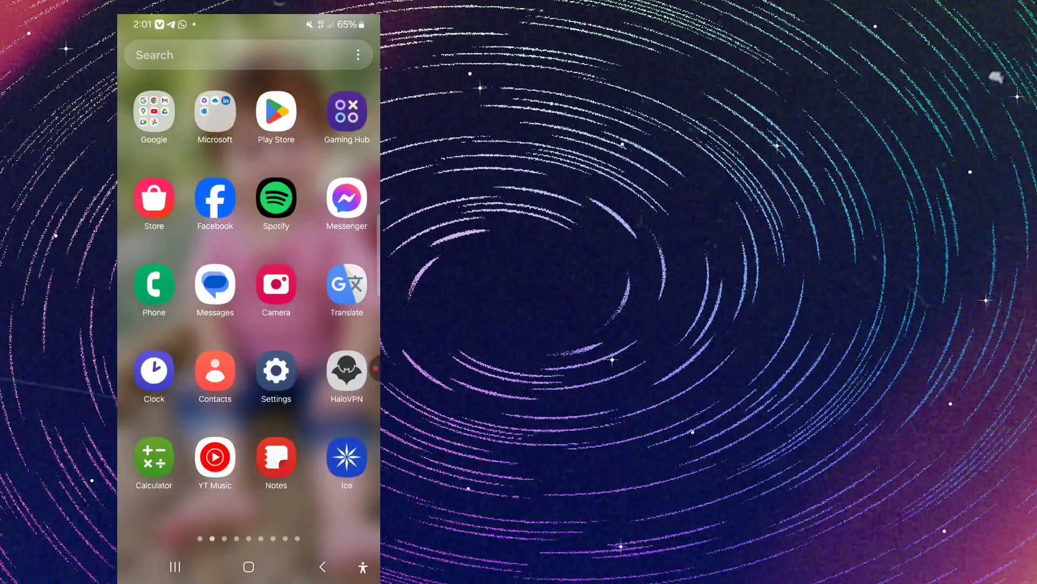
pyautogui.hscroll(-3)
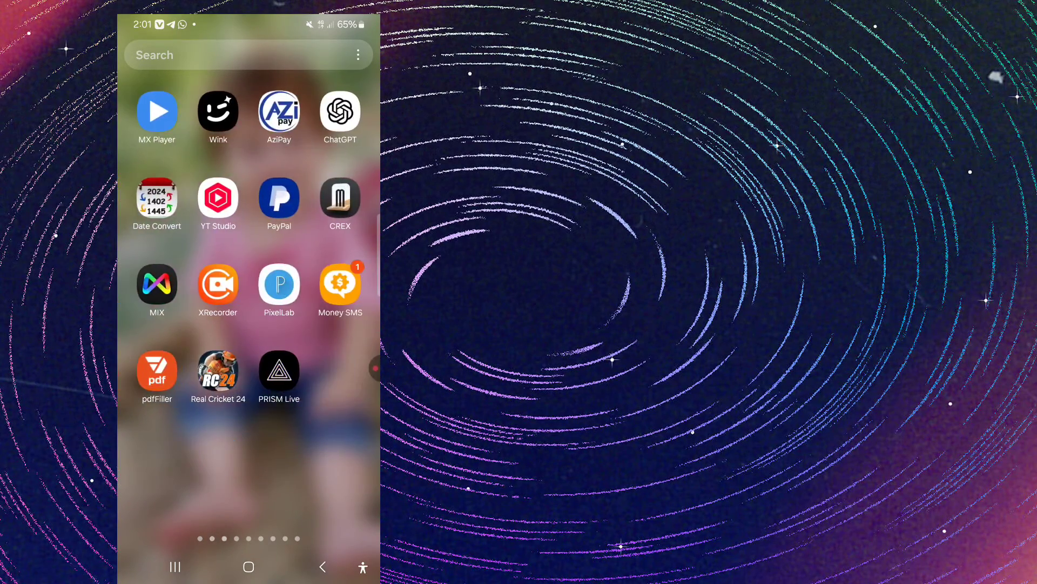
pyautogui.hscroll(-3)
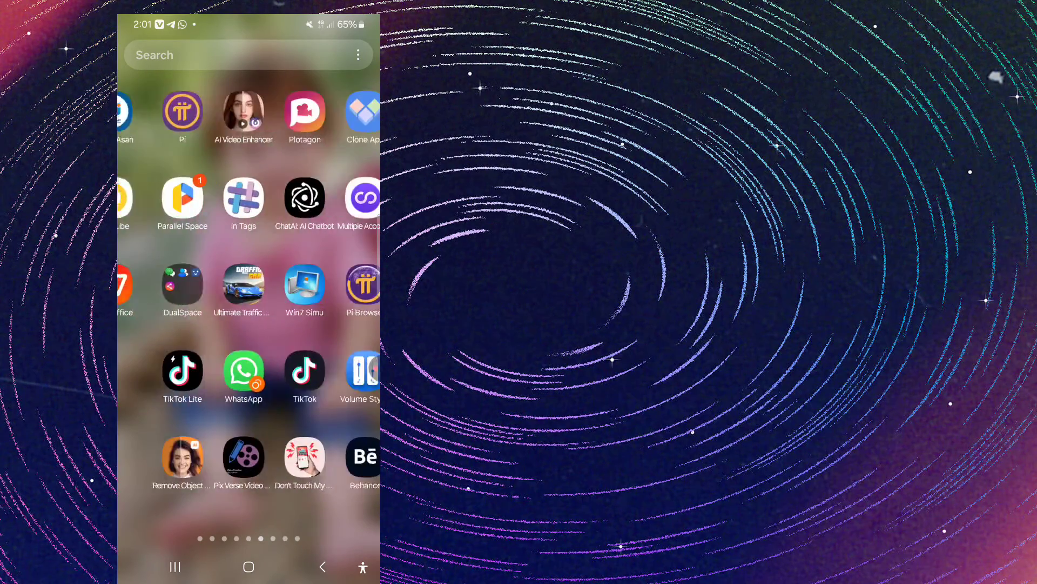
pyautogui.click(249, 566)
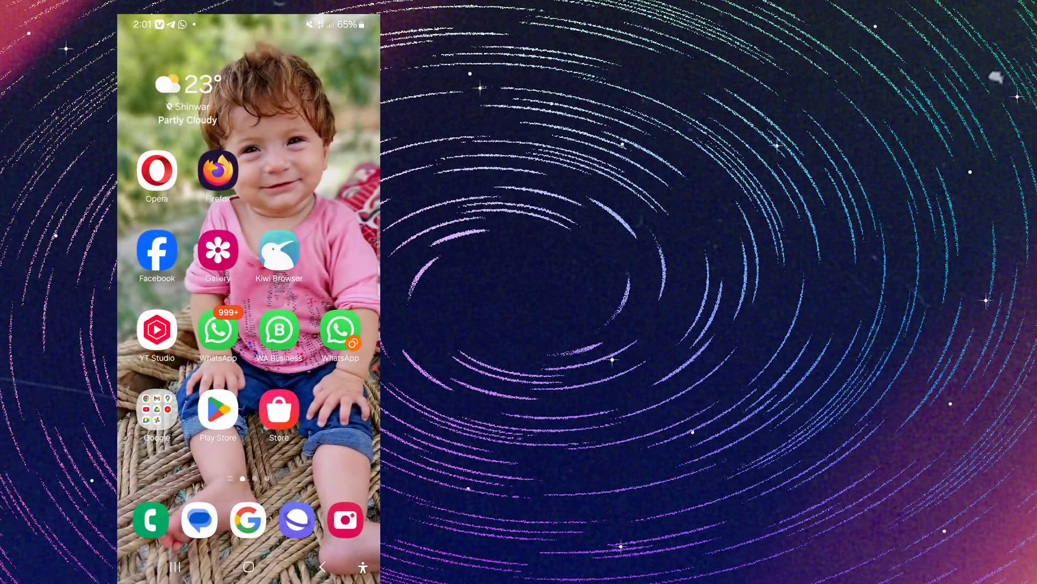
# Search Play Store for "temp mail" and reach the Temp Mail - Temporary Email listing
pyautogui.click(217, 408)
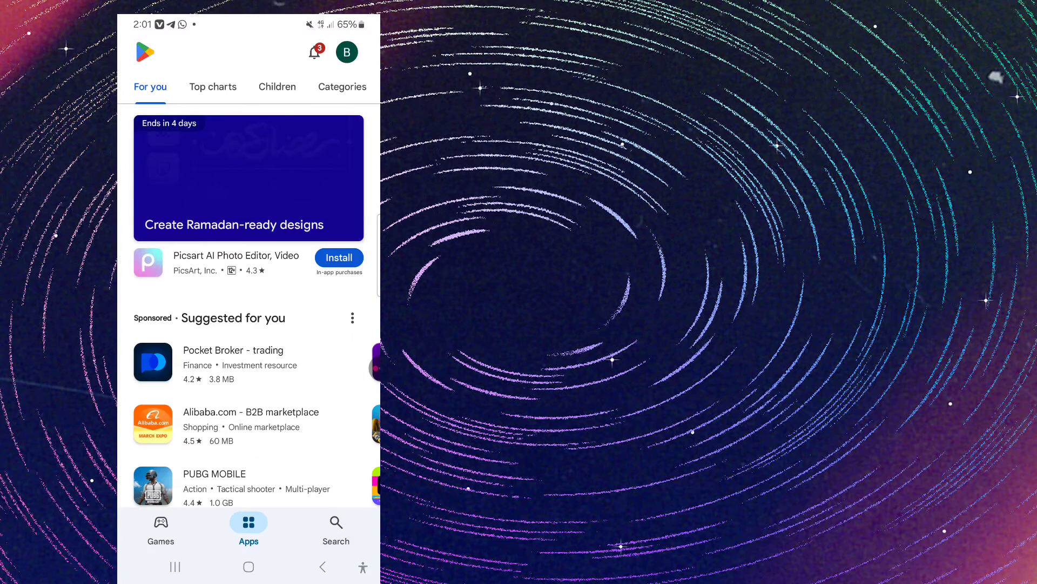
pyautogui.click(336, 526)
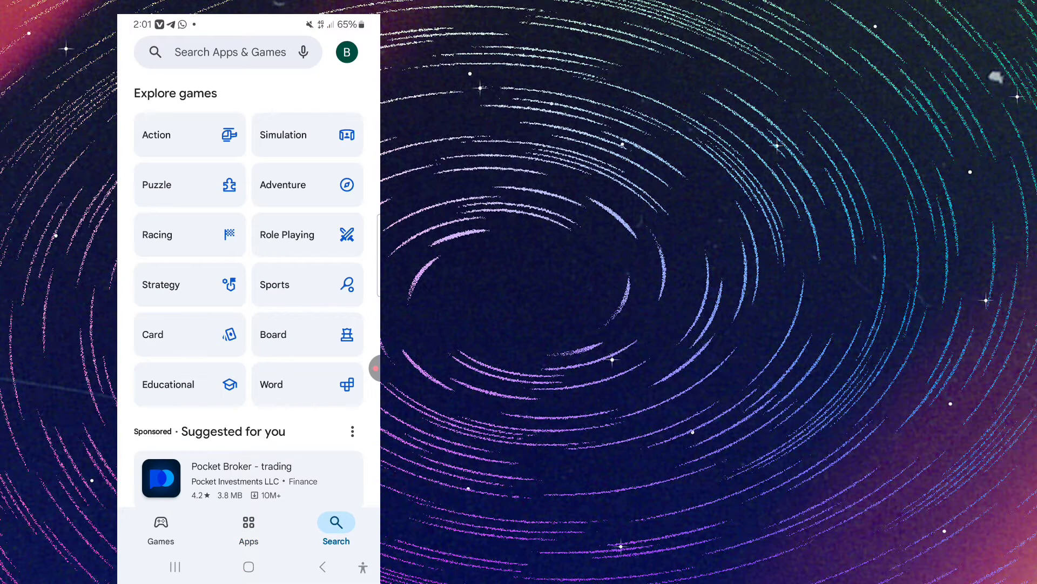
pyautogui.click(225, 52)
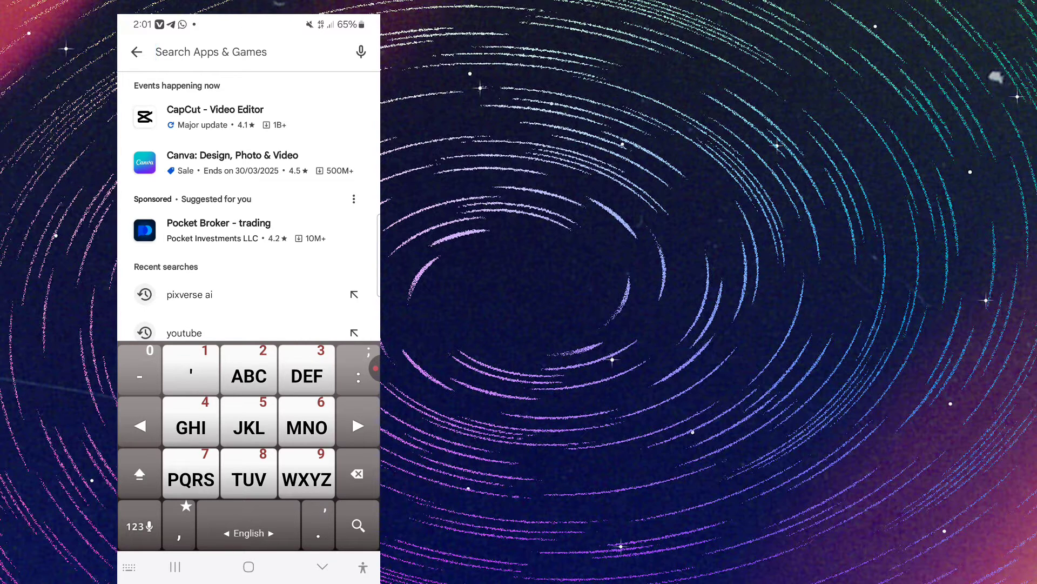
pyautogui.click(249, 473)
pyautogui.write('tim')
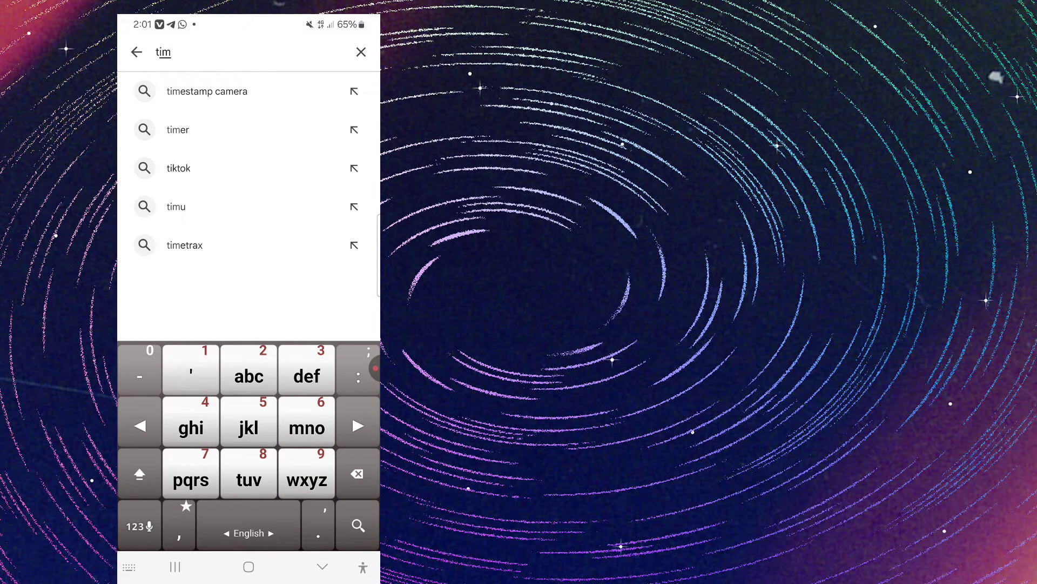
pyautogui.write('p')
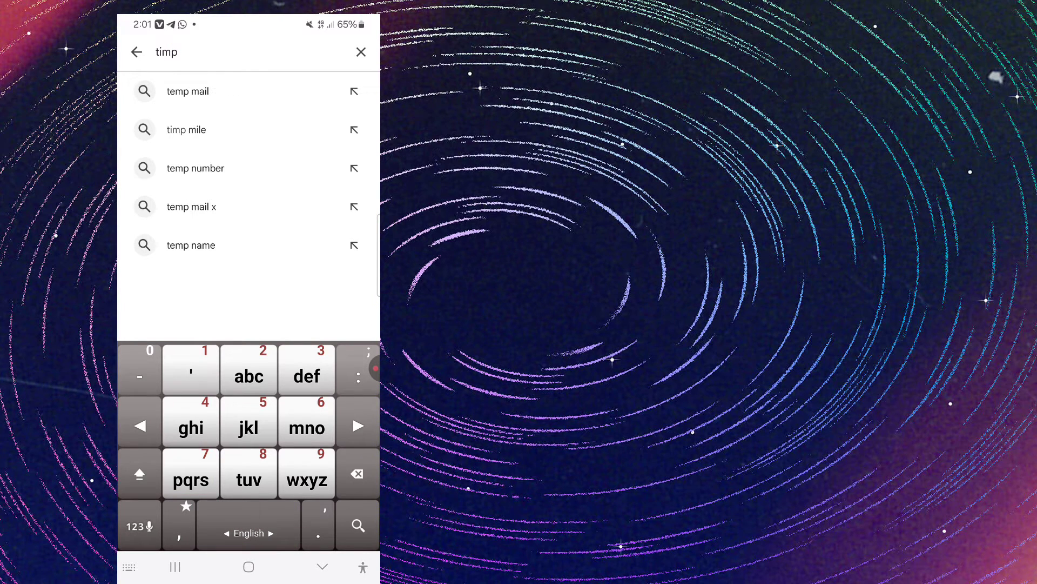
pyautogui.click(186, 90)
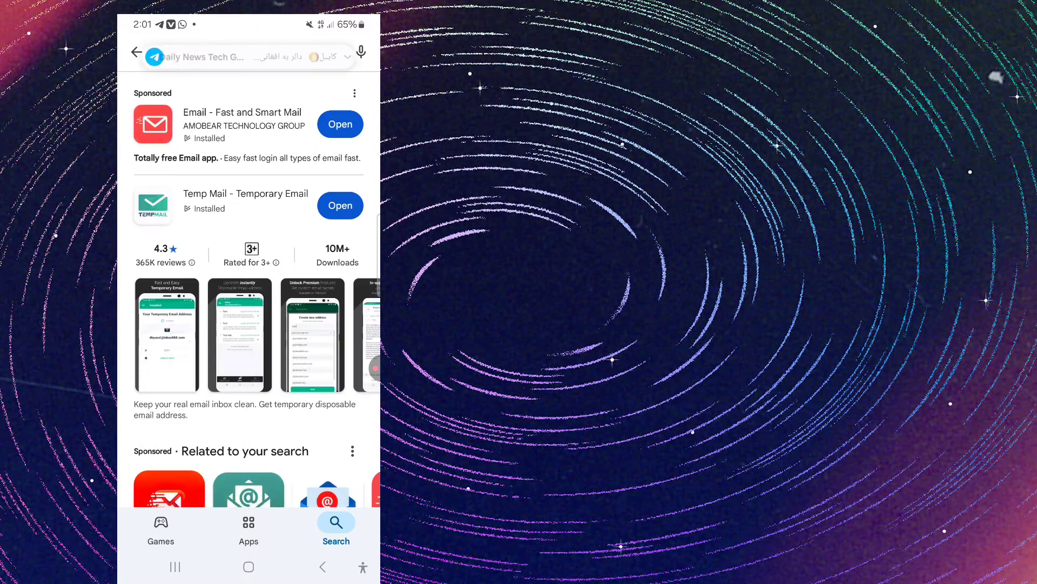
pyautogui.click(245, 193)
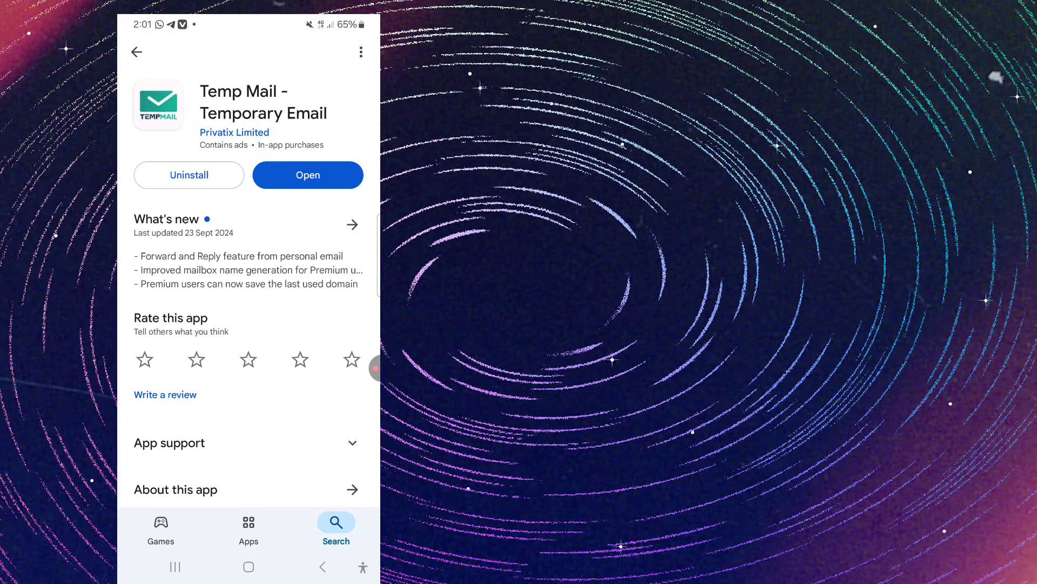
# Launch Temp Mail, generate a fresh temporary address and copy it to the clipboard
pyautogui.click(307, 175)
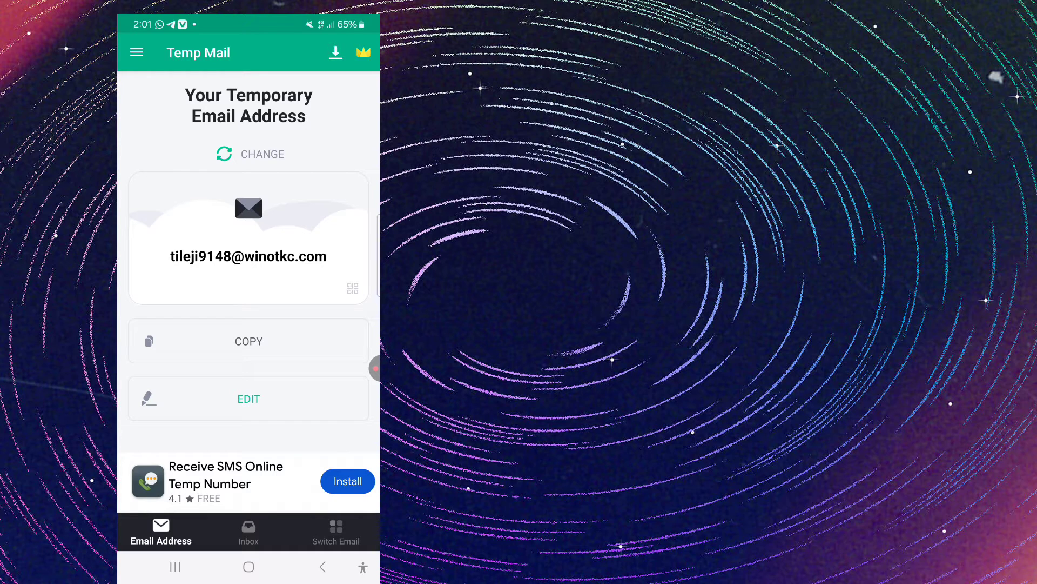
pyautogui.click(375, 369)
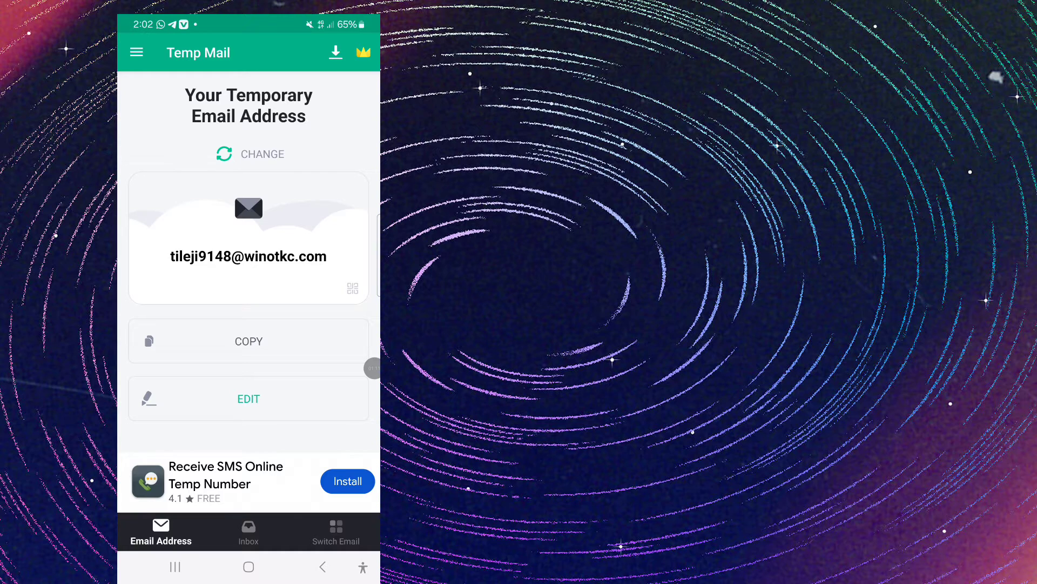
pyautogui.click(248, 154)
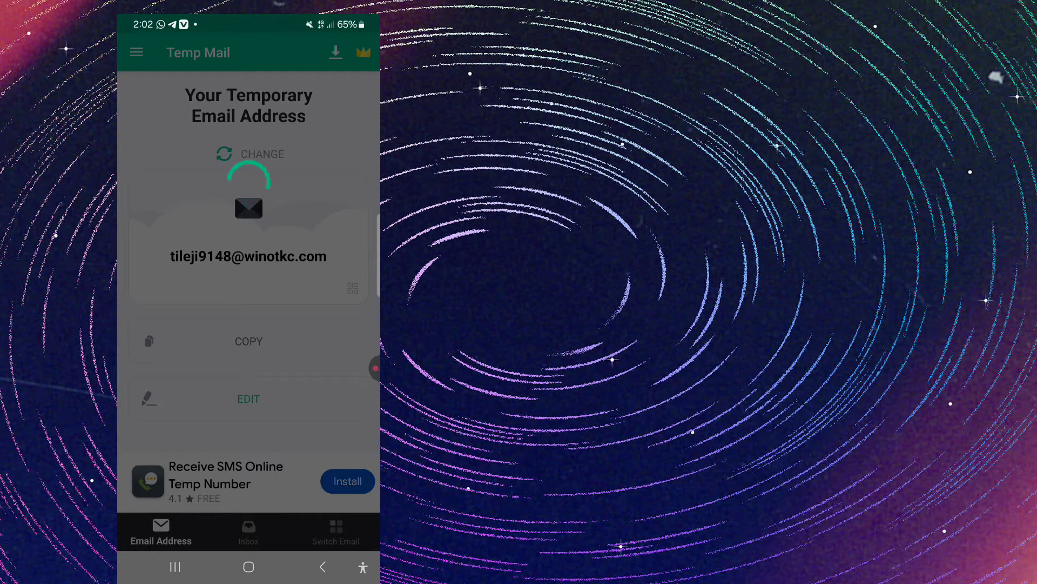
pyautogui.click(249, 153)
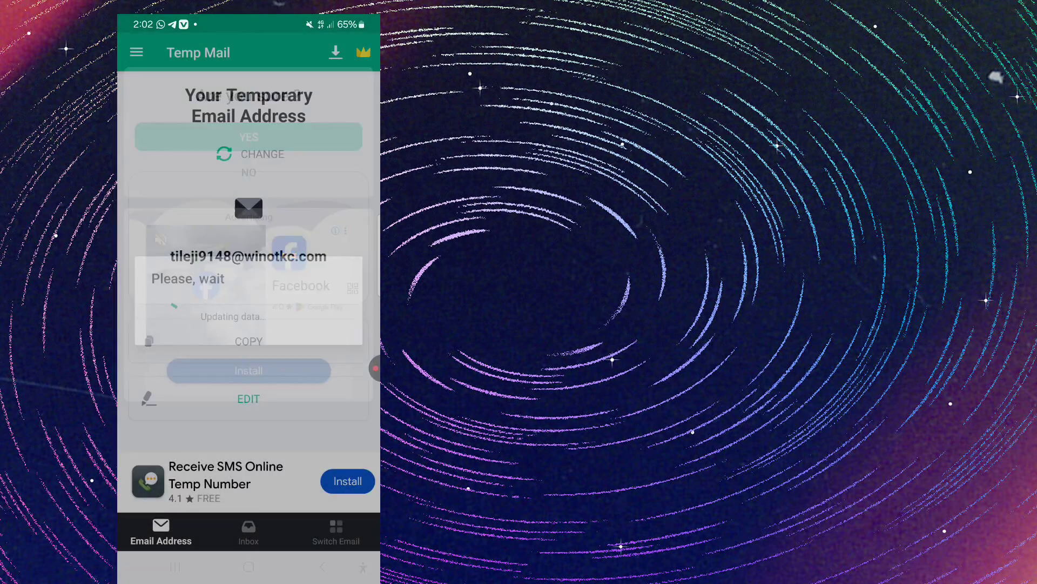
pyautogui.click(248, 154)
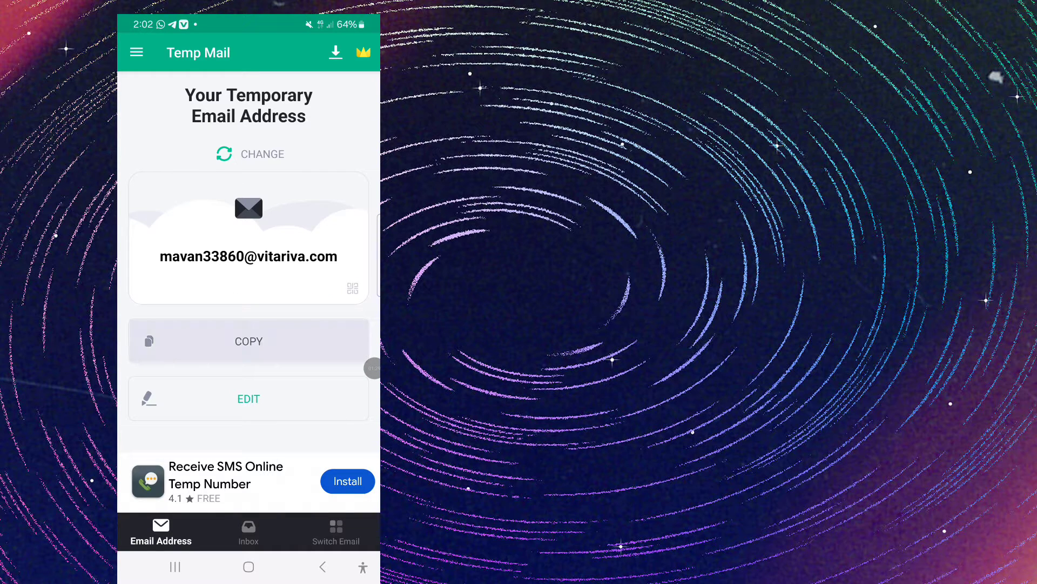
pyautogui.click(249, 342)
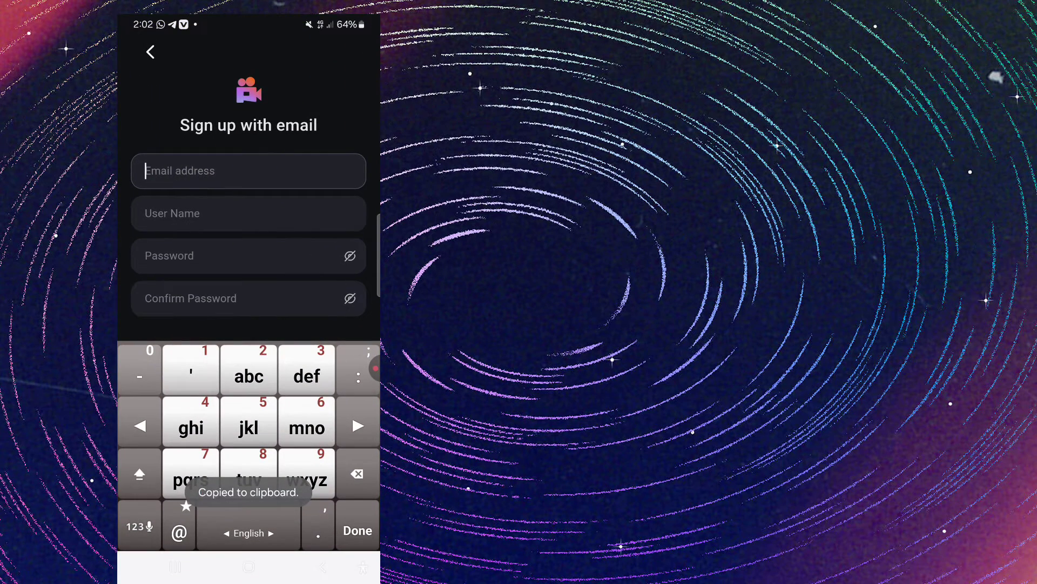
# Paste the temporary address into the email field and enter the nickname
pyautogui.click(358, 530)
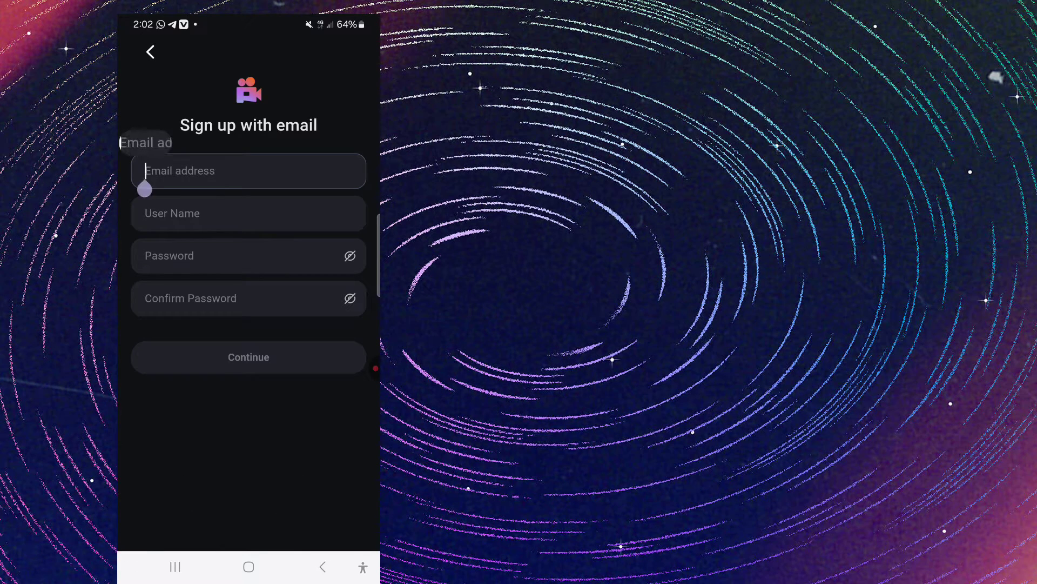
pyautogui.click(249, 213)
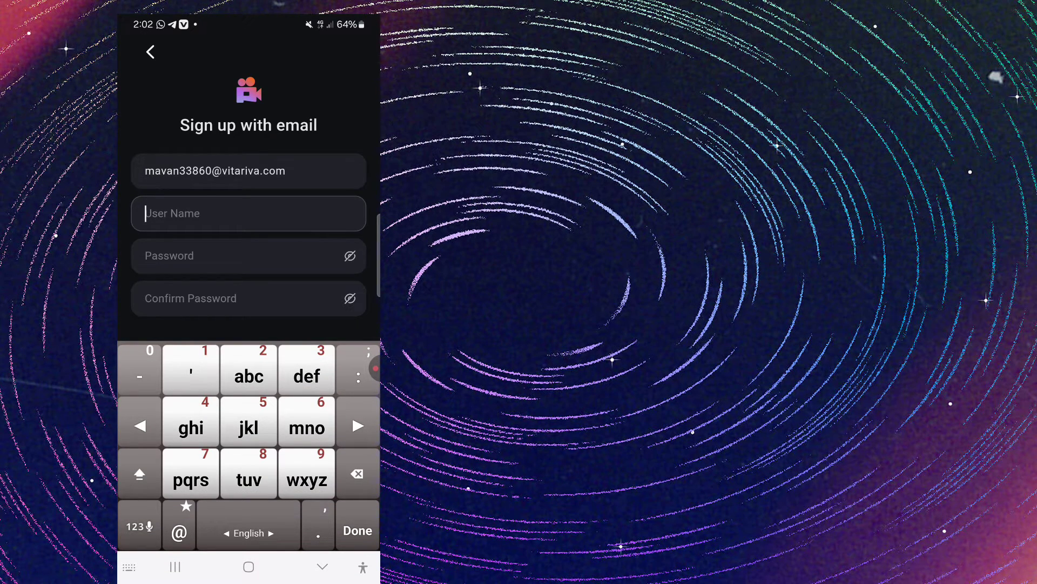
pyautogui.write('mawam')
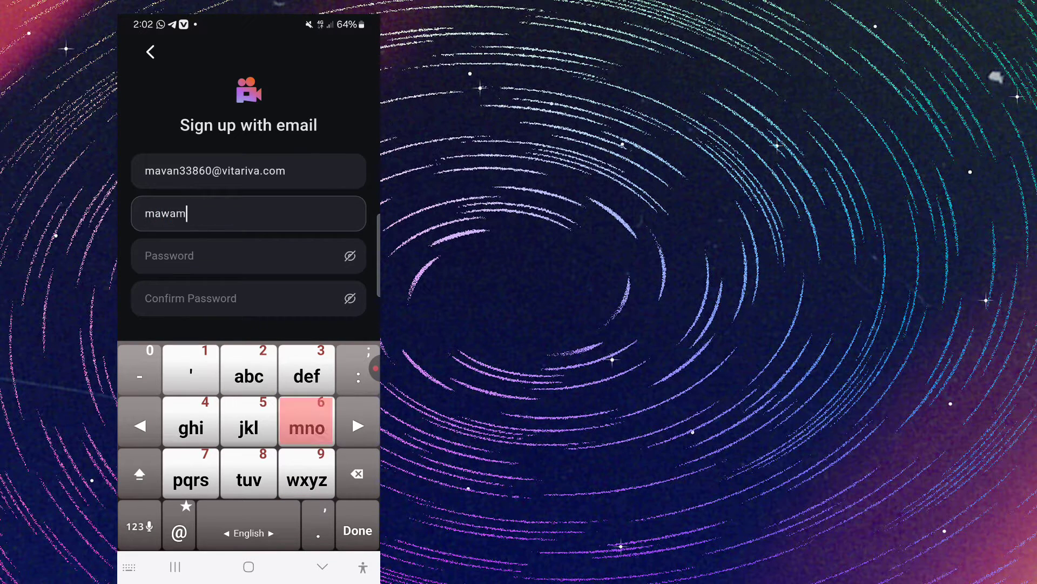
pyautogui.click(306, 427)
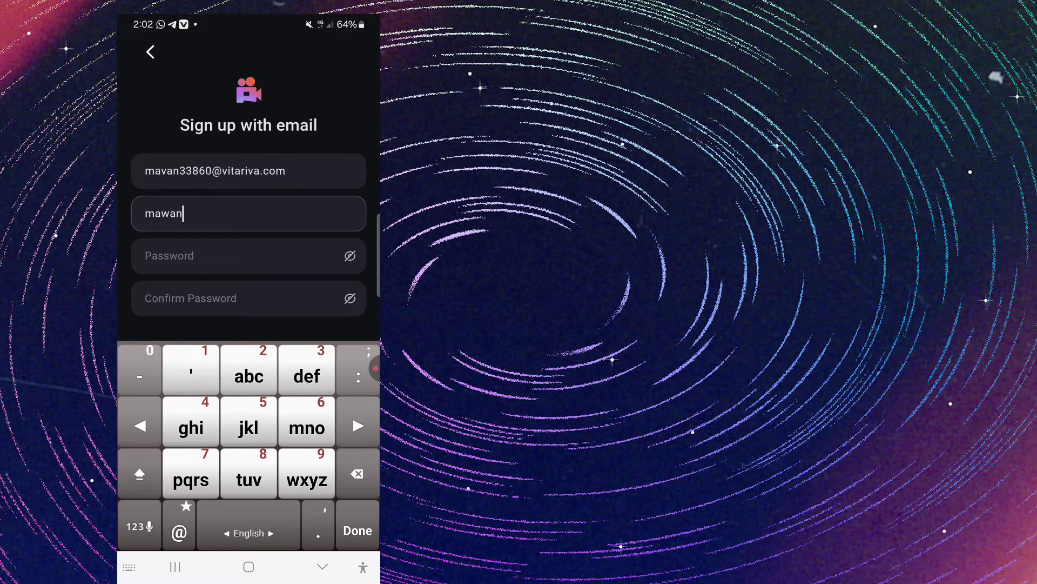
pyautogui.click(249, 256)
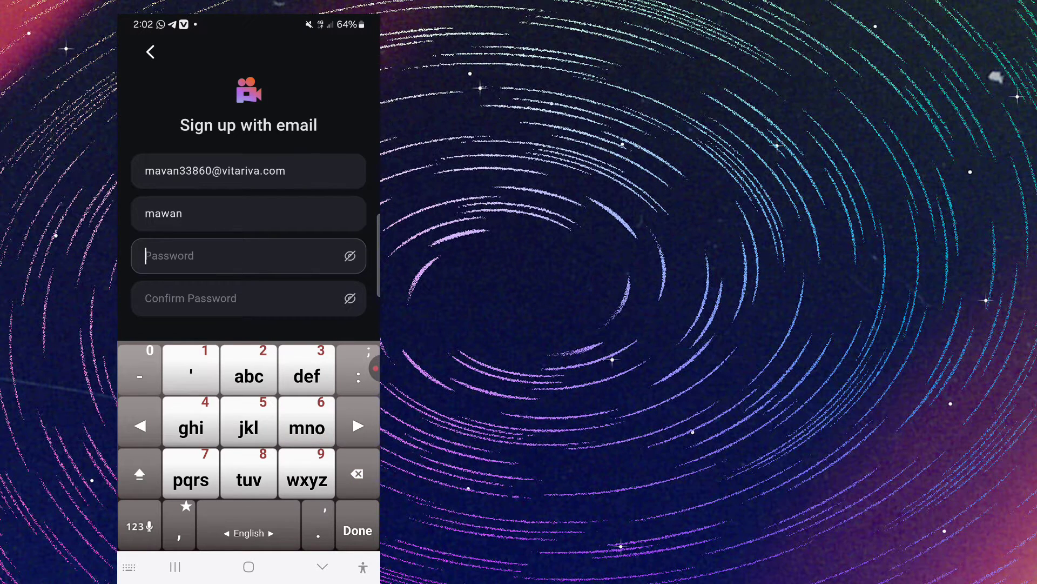
pyautogui.write('**')
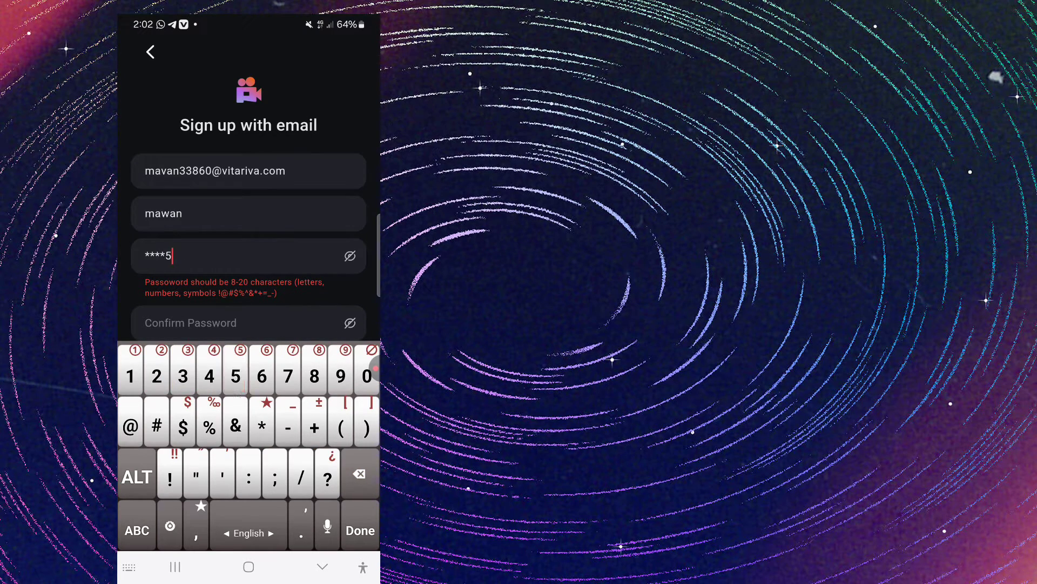
pyautogui.click(136, 529)
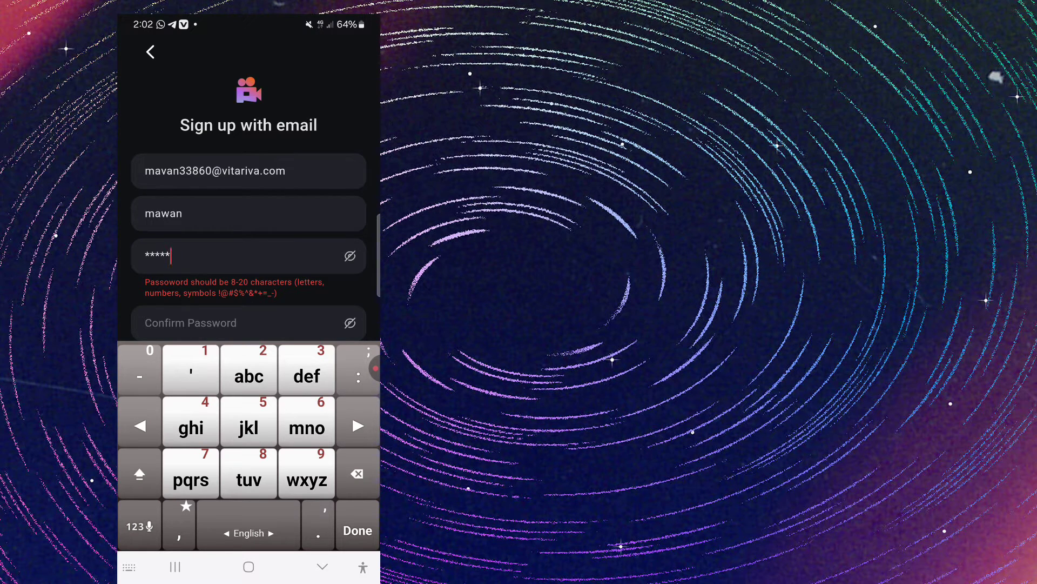
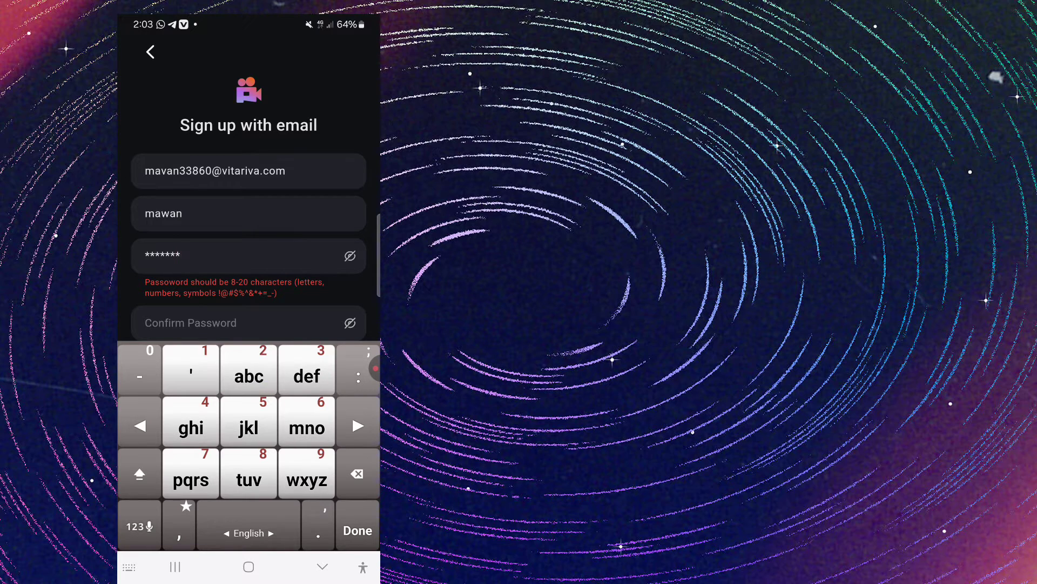
pyautogui.click(350, 256)
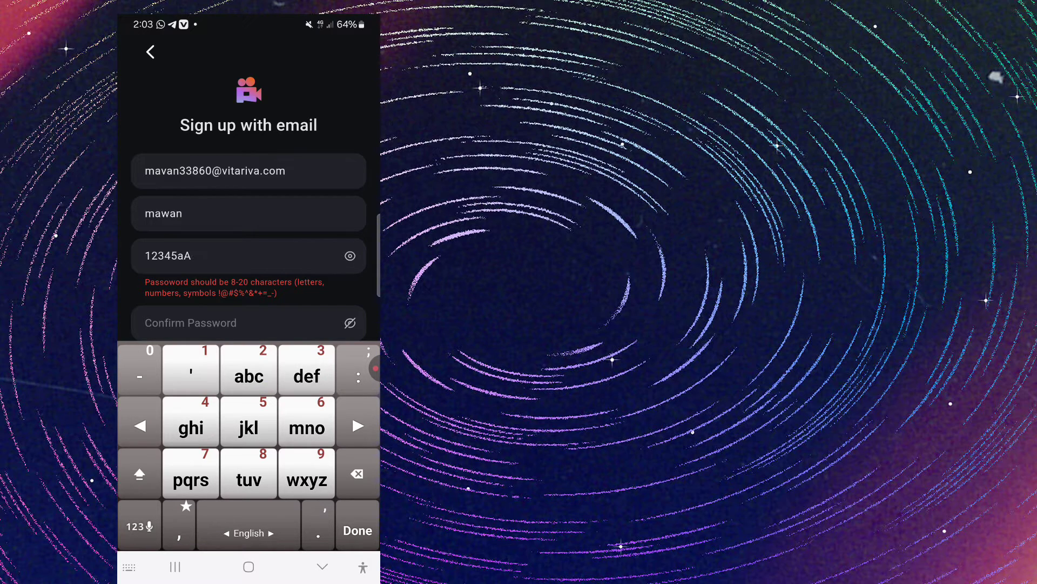
# Add the missing 'g' to the password and fill a matching confirmation
pyautogui.click(231, 323)
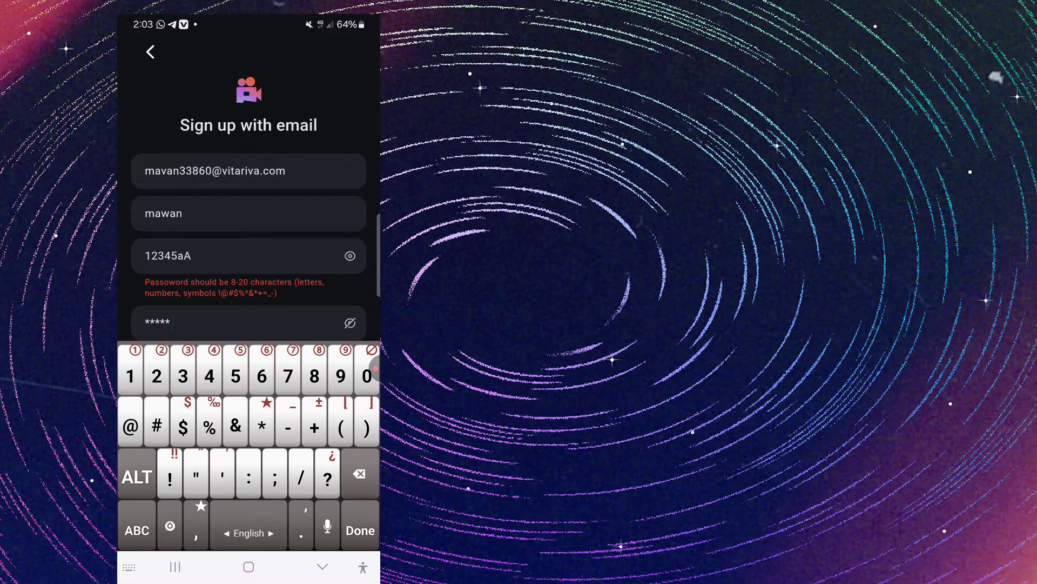
pyautogui.click(136, 530)
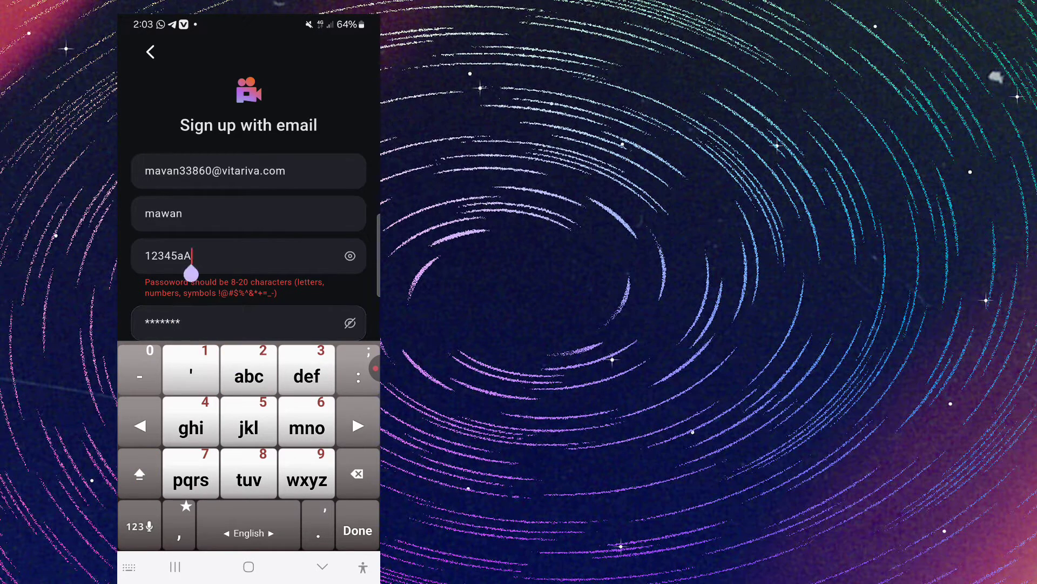
pyautogui.write('g')
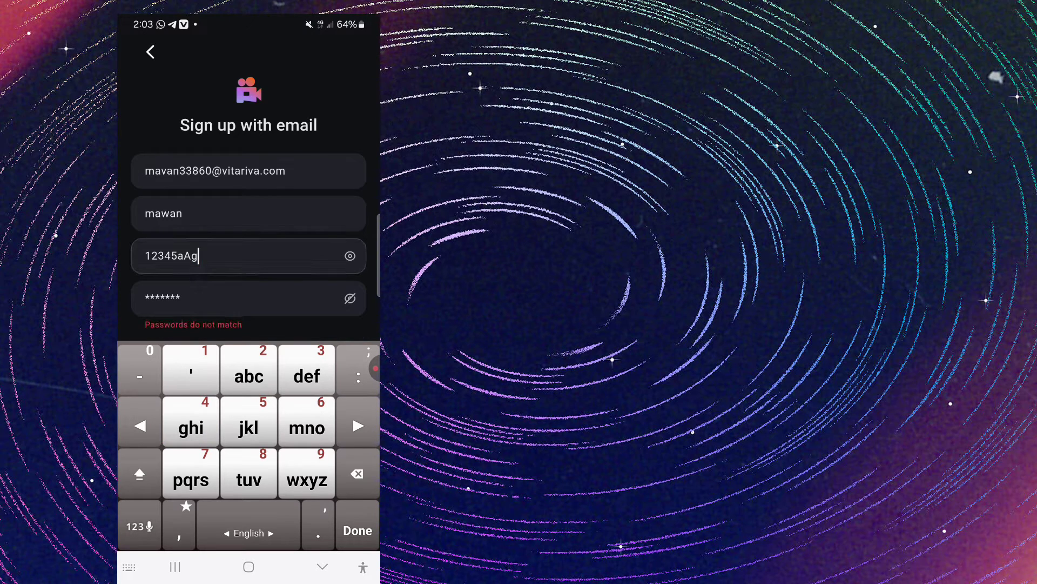
pyautogui.click(232, 298)
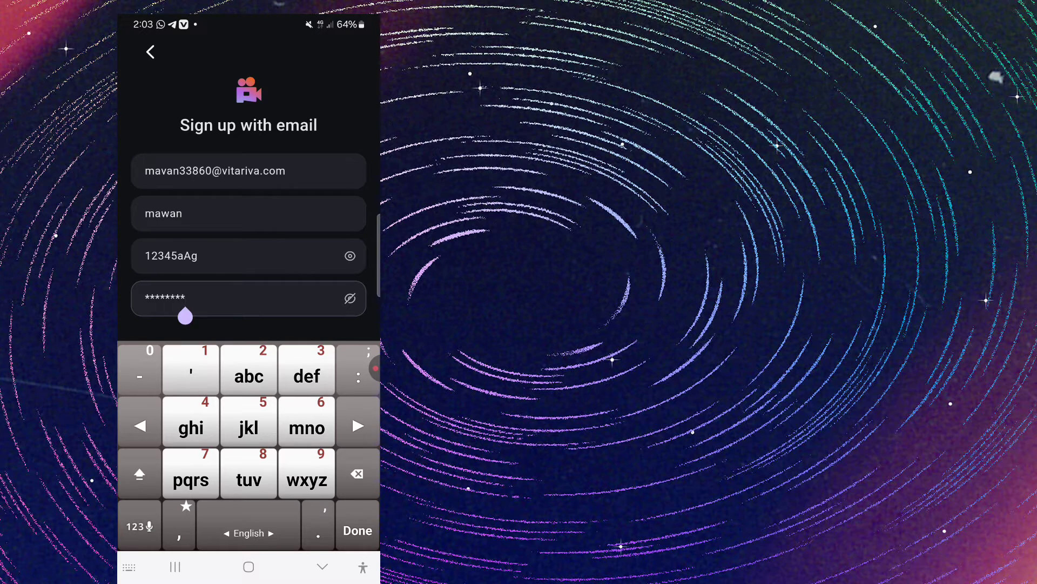
# Submit the sign-up, change the taken username to mawan44 and resubmit
pyautogui.click(358, 530)
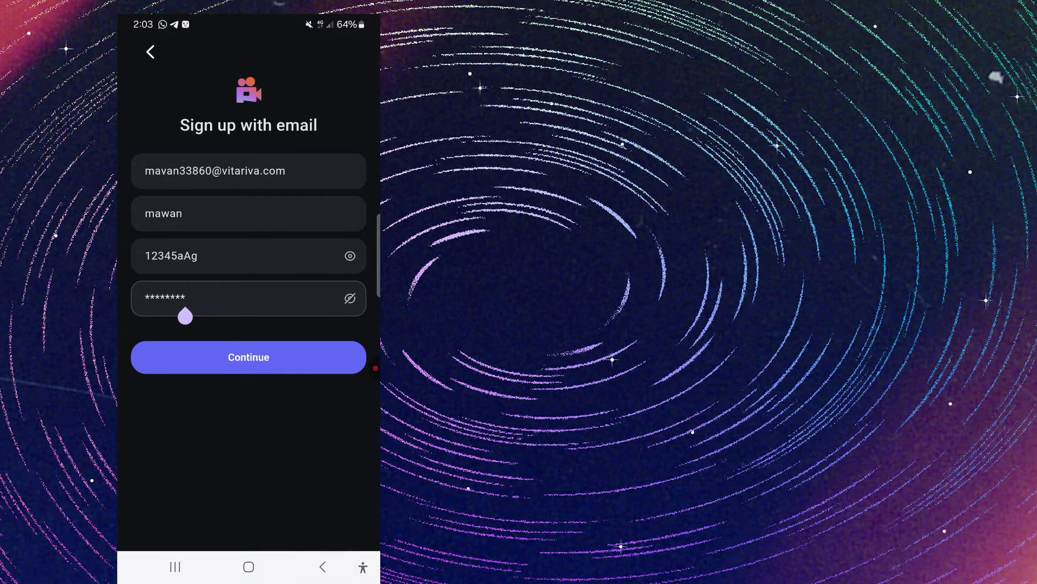
pyautogui.click(249, 356)
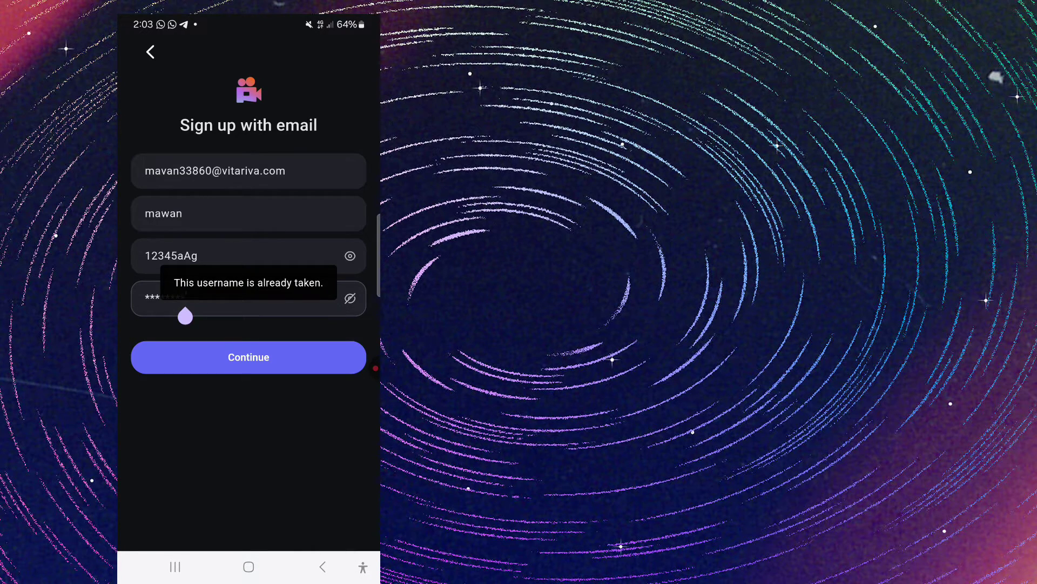
pyautogui.click(248, 213)
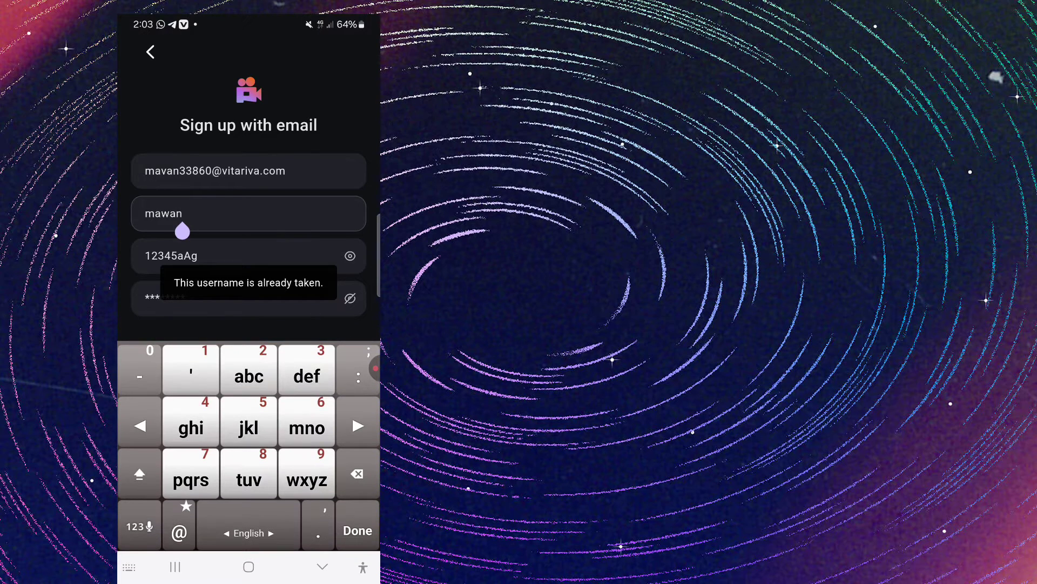
pyautogui.click(139, 526)
pyautogui.write('44')
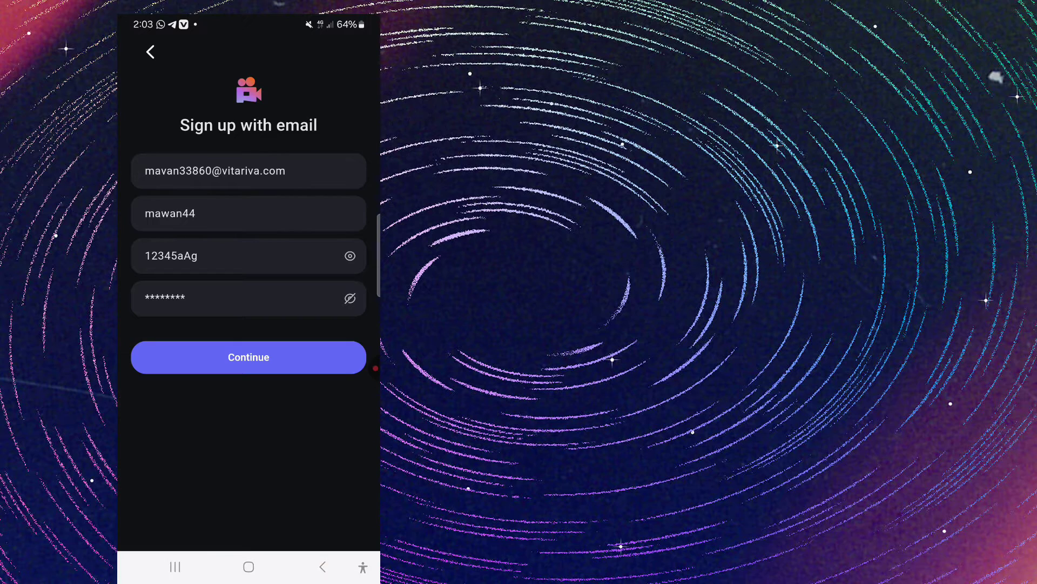
pyautogui.click(248, 356)
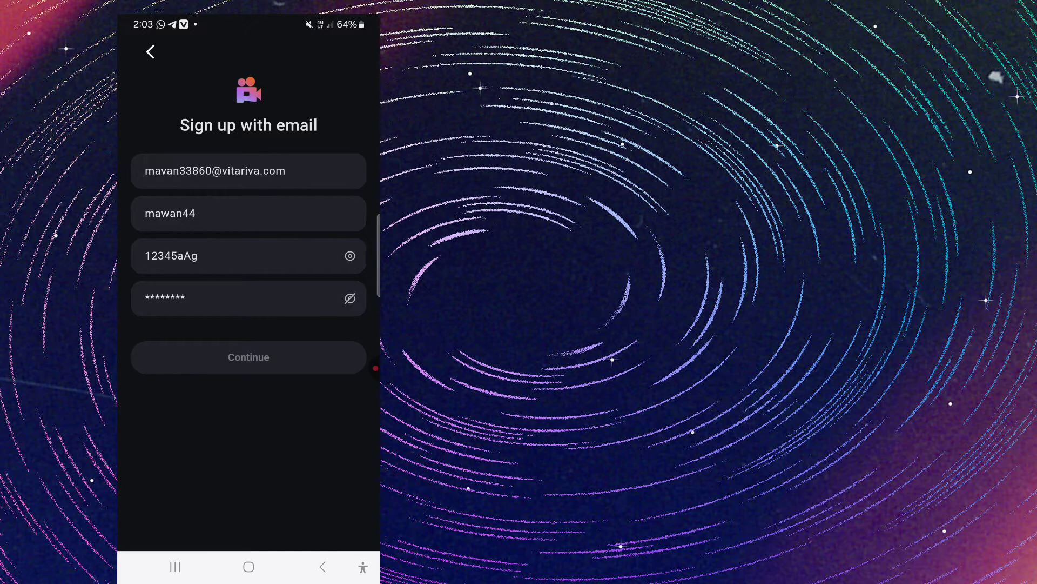
pyautogui.click(248, 357)
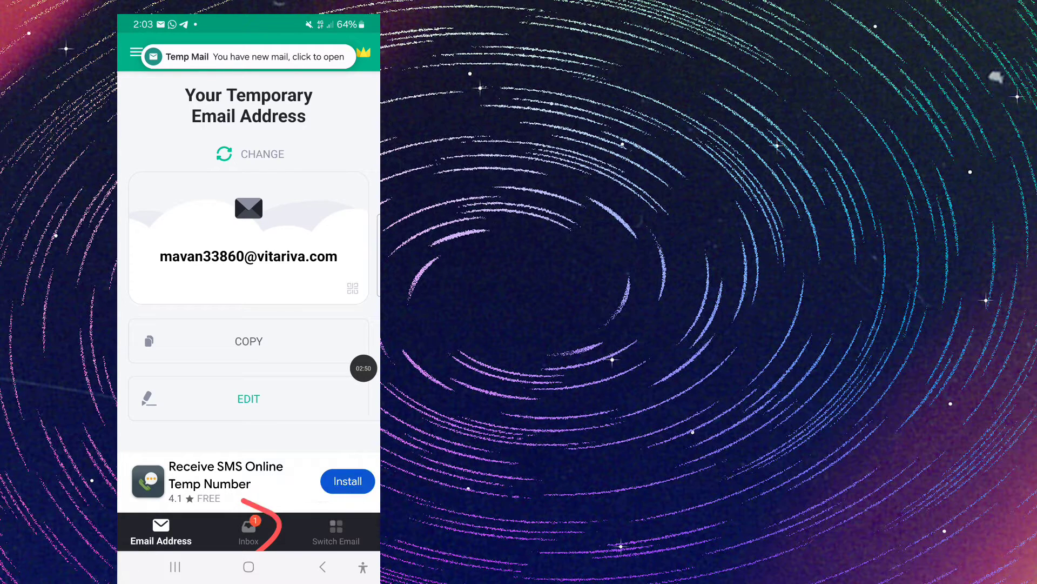
pyautogui.click(249, 532)
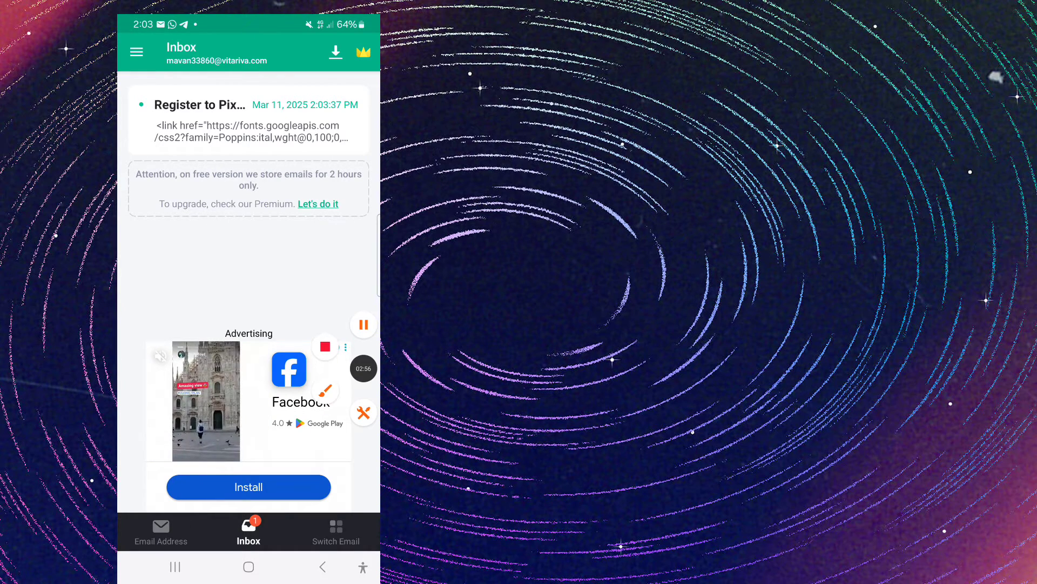
pyautogui.click(248, 119)
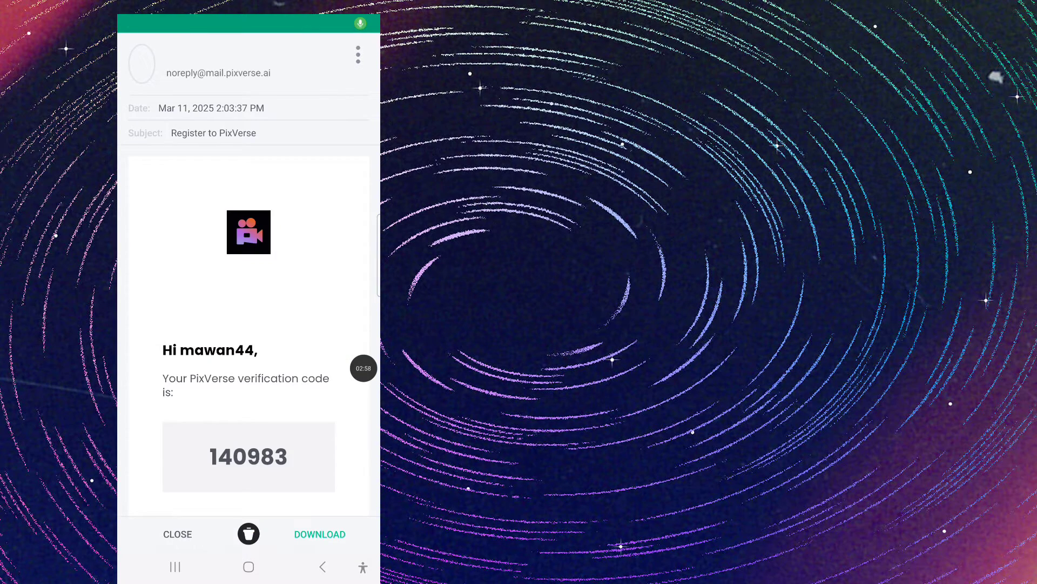
pyautogui.click(249, 566)
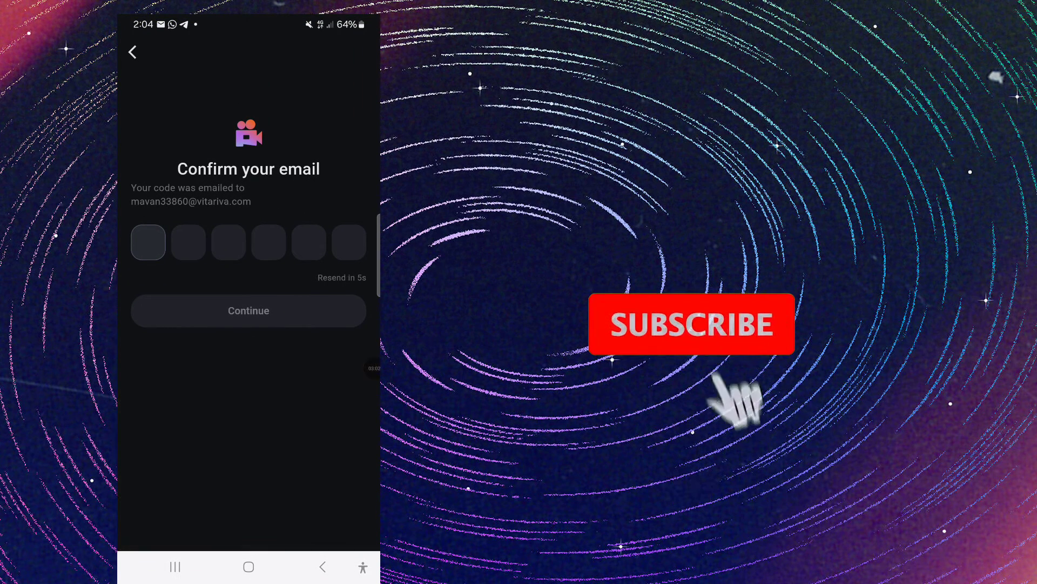
pyautogui.click(149, 241)
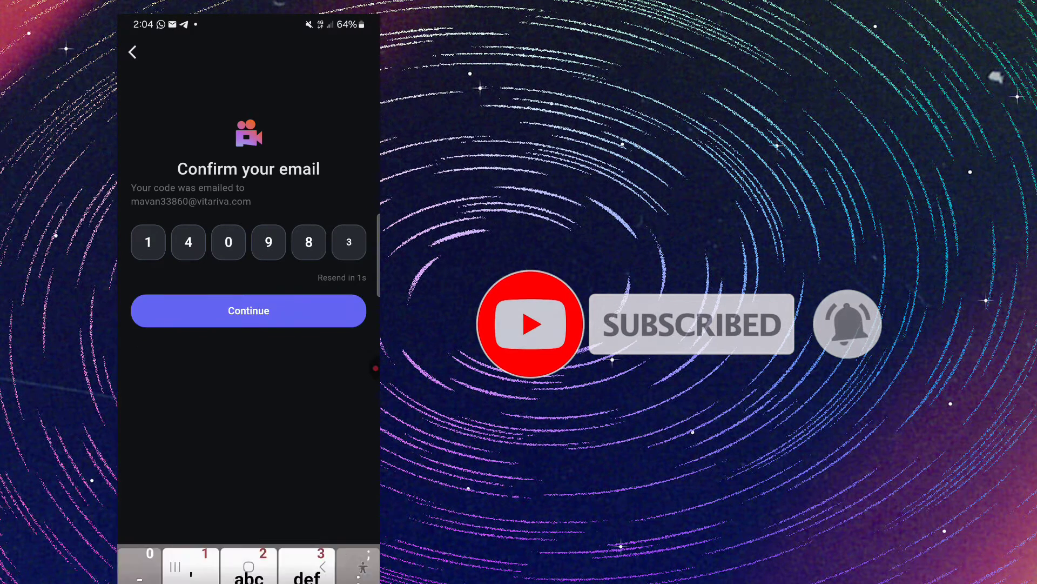
pyautogui.click(249, 310)
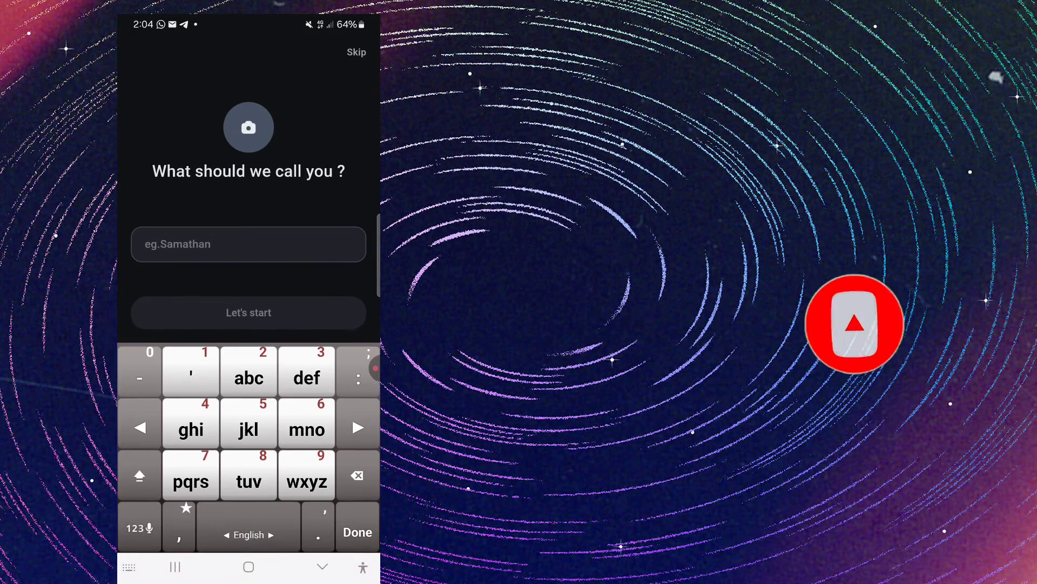
pyautogui.click(249, 312)
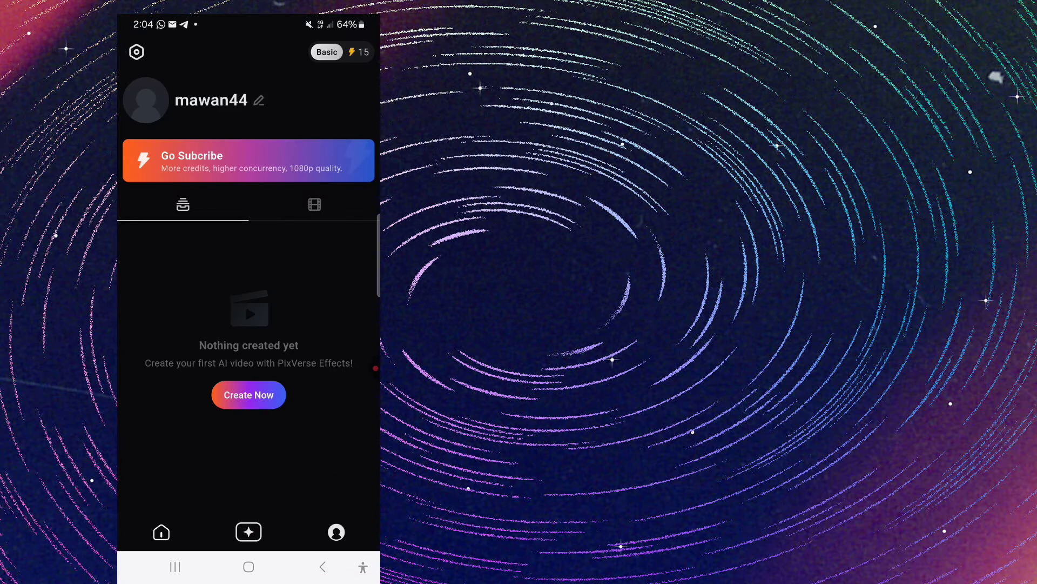